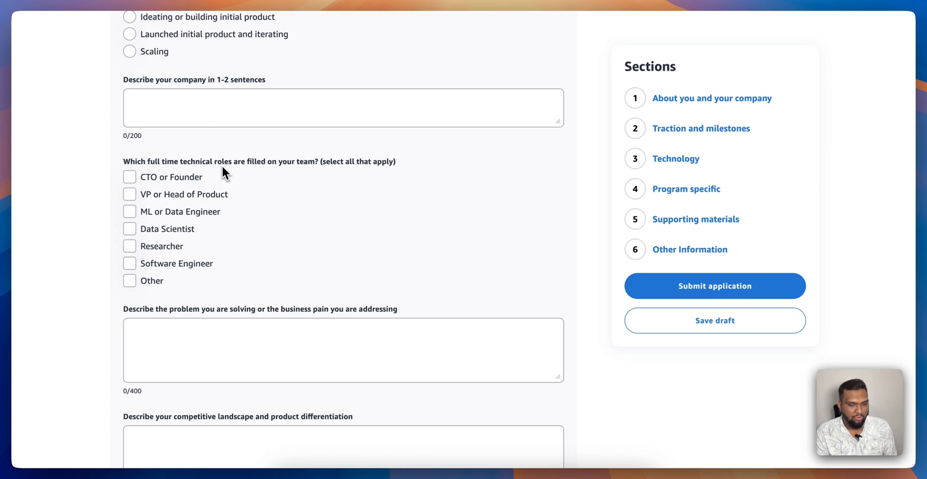
{"action": "scroll", "scroll_direction": "down", "scroll_amount": 3}
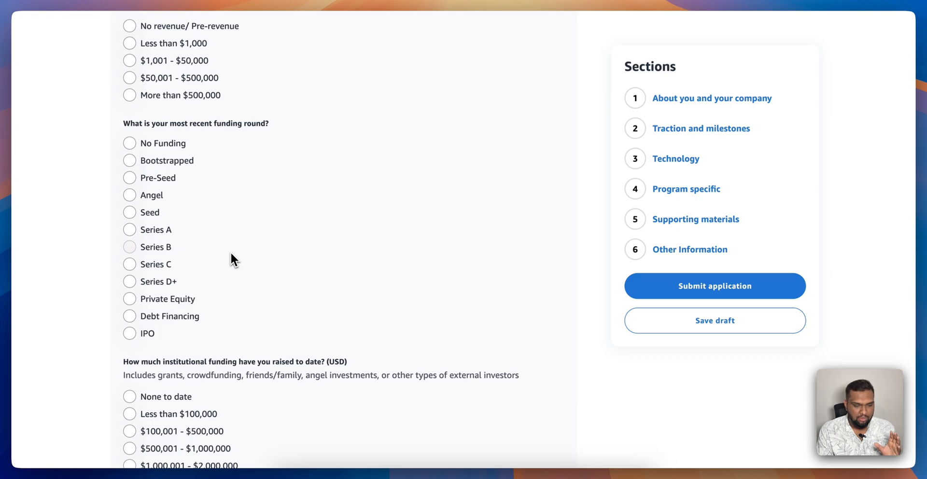
{"action": "scroll", "scroll_direction": "up", "scroll_amount": 3}
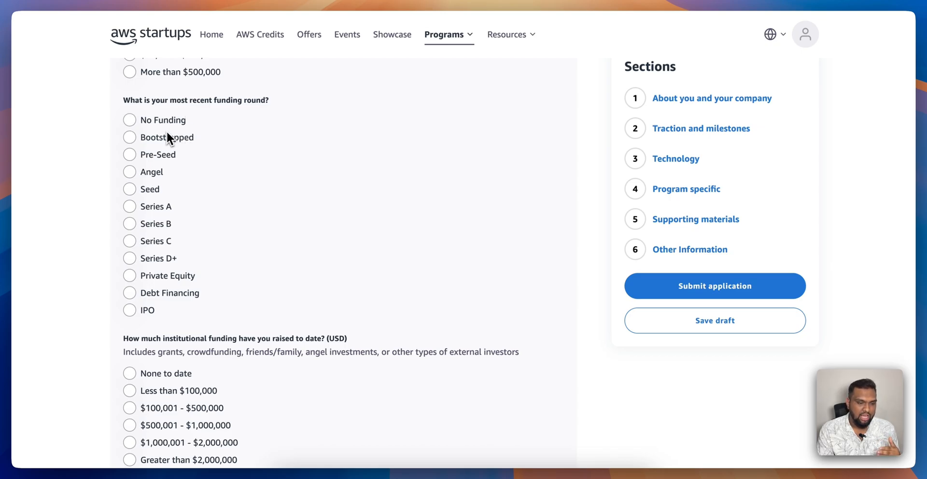
{"action": "scroll", "scroll_direction": "down", "scroll_amount": 3}
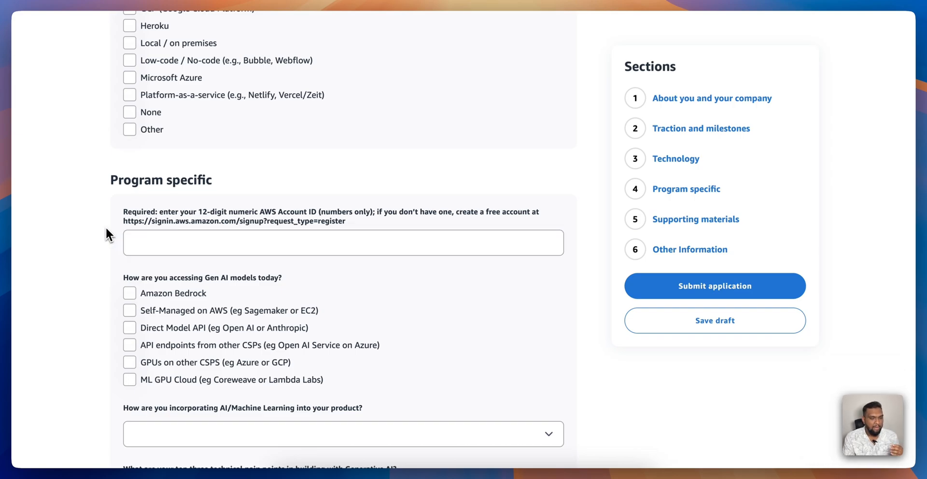
{"action": "scroll", "scroll_direction": "down", "scroll_amount": 3}
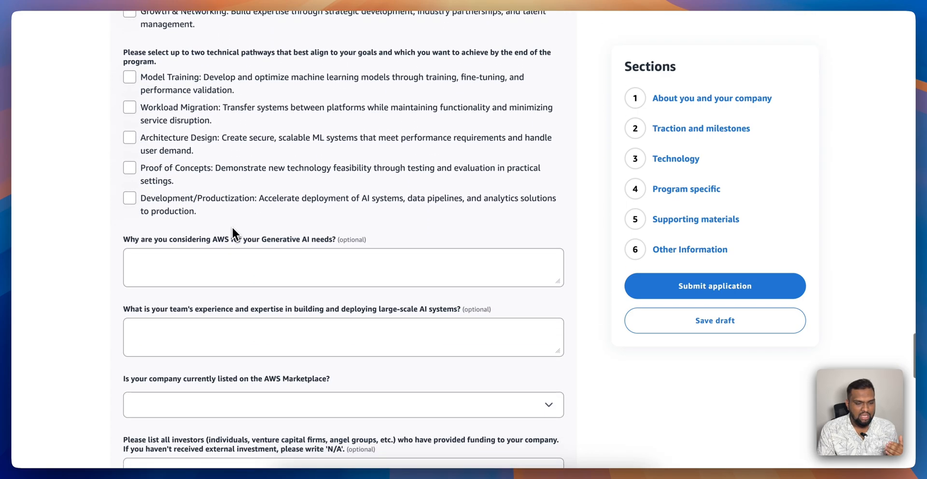
{"action": "scroll", "scroll_direction": "down", "scroll_amount": 3}
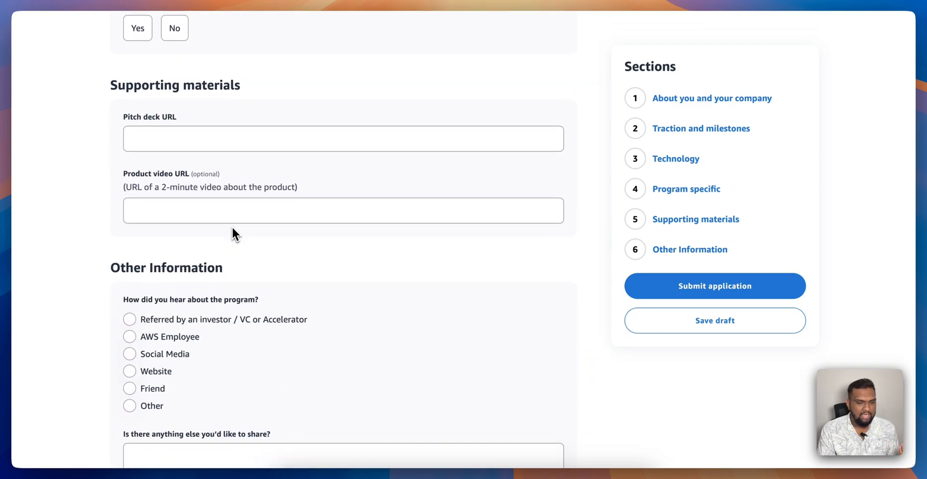
{"action": "scroll", "scroll_direction": "down", "scroll_amount": 3}
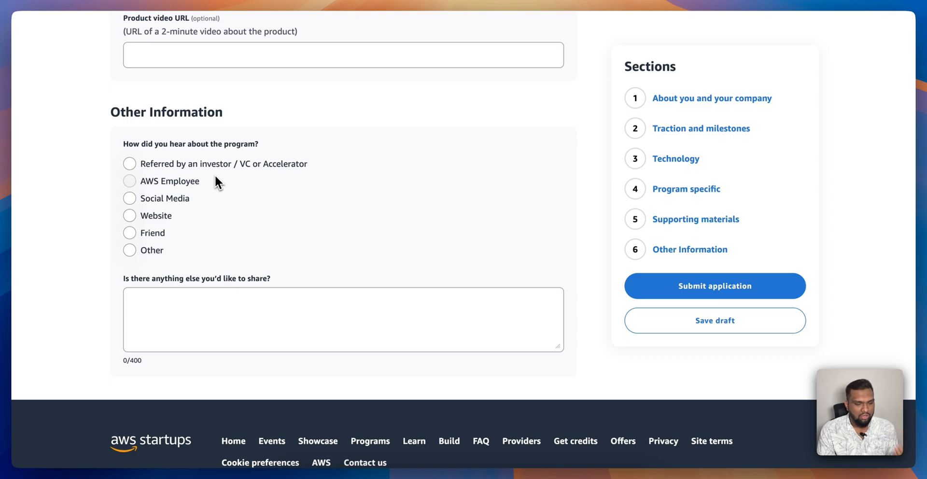
{"action": "scroll", "scroll_direction": "up", "scroll_amount": 3}
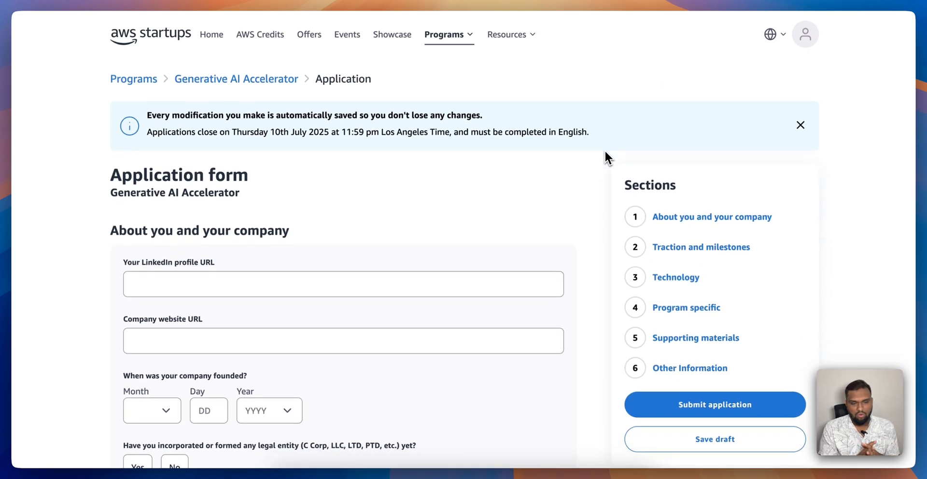